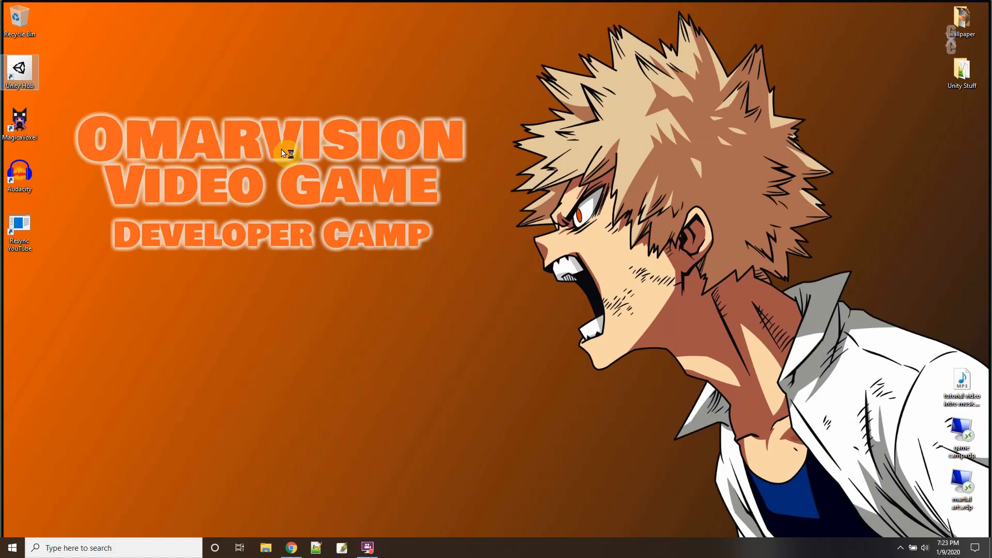
# Step: Create a new 3D project named 'hinge-joint' from Unity Hub and open it in the editor
pyautogui.doubleClick(20, 66)
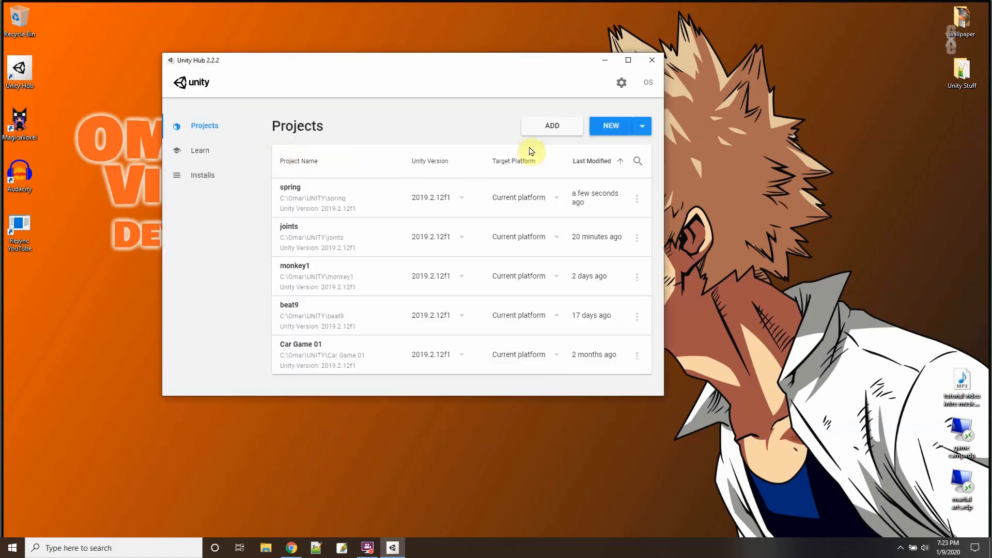
pyautogui.click(609, 125)
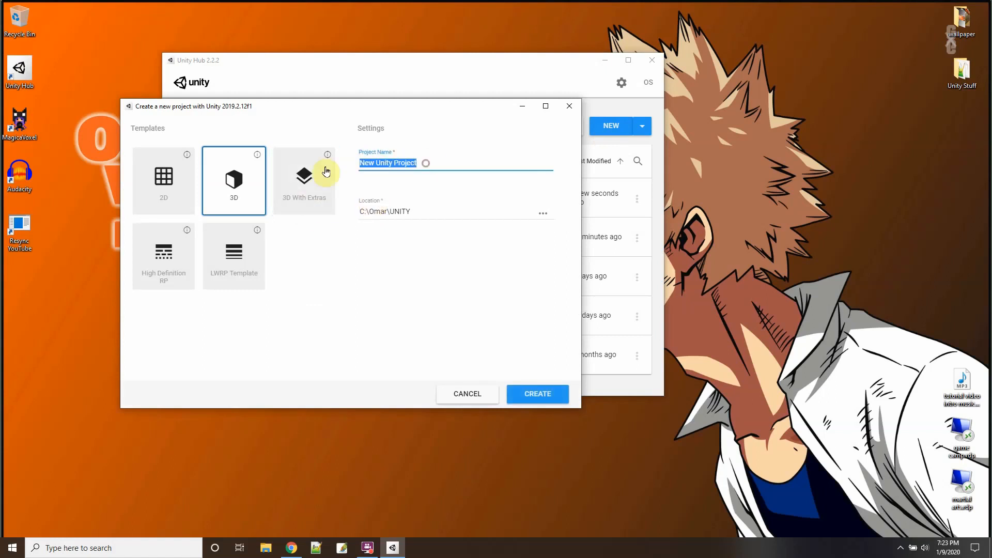
pyautogui.write('hinge-')
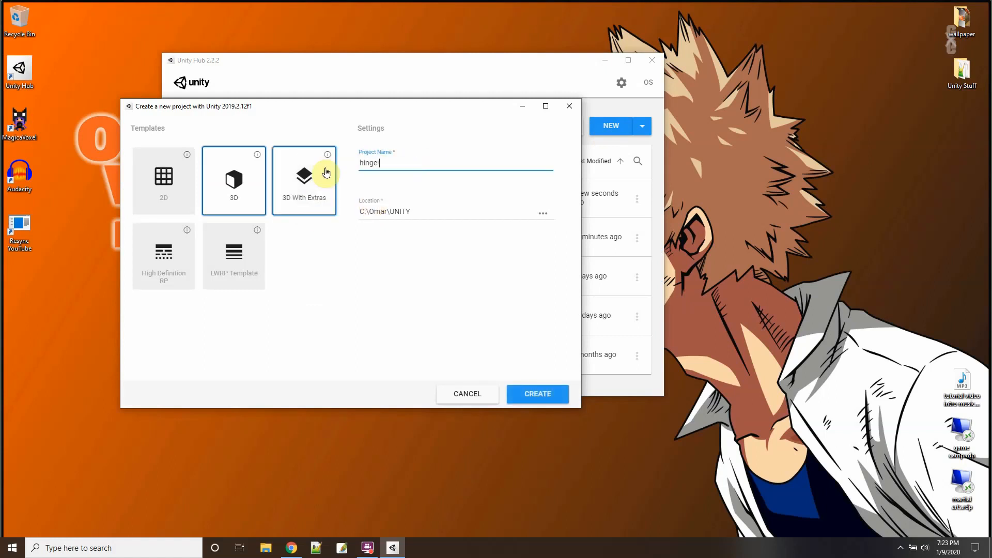
pyautogui.click(536, 393)
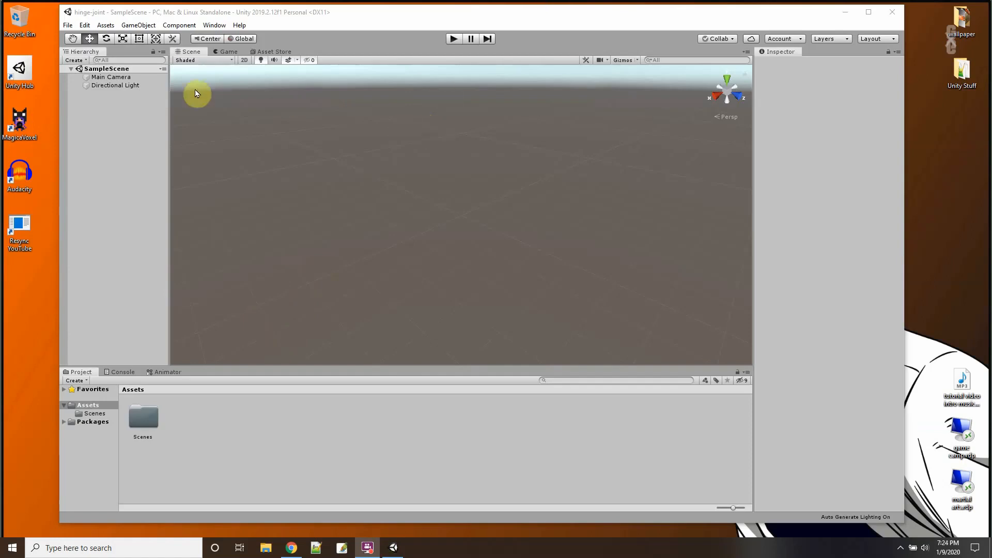
# Step: Add a Cube to the scene via GameObject > 3D Object and attach a Rigidbody component
pyautogui.rightClick(104, 68)
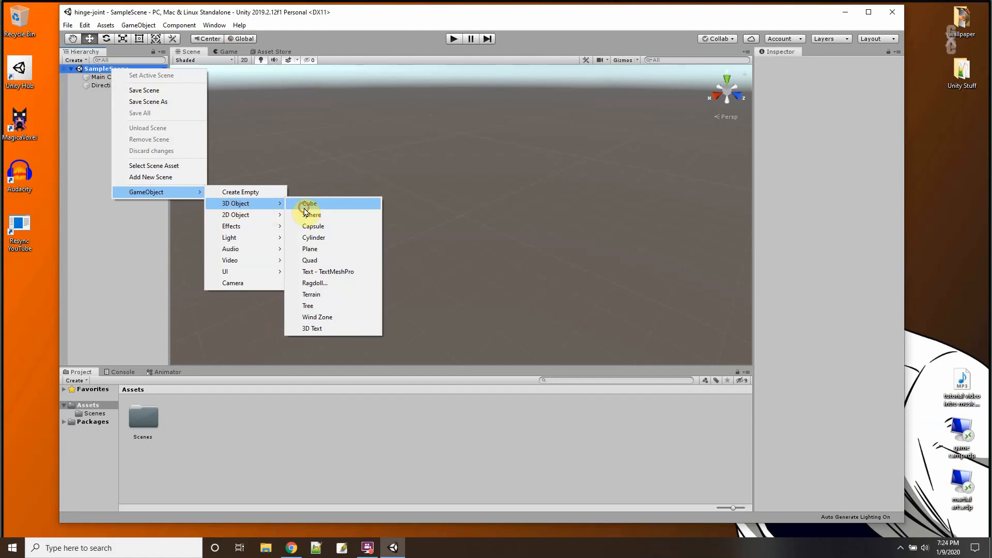
pyautogui.click(309, 203)
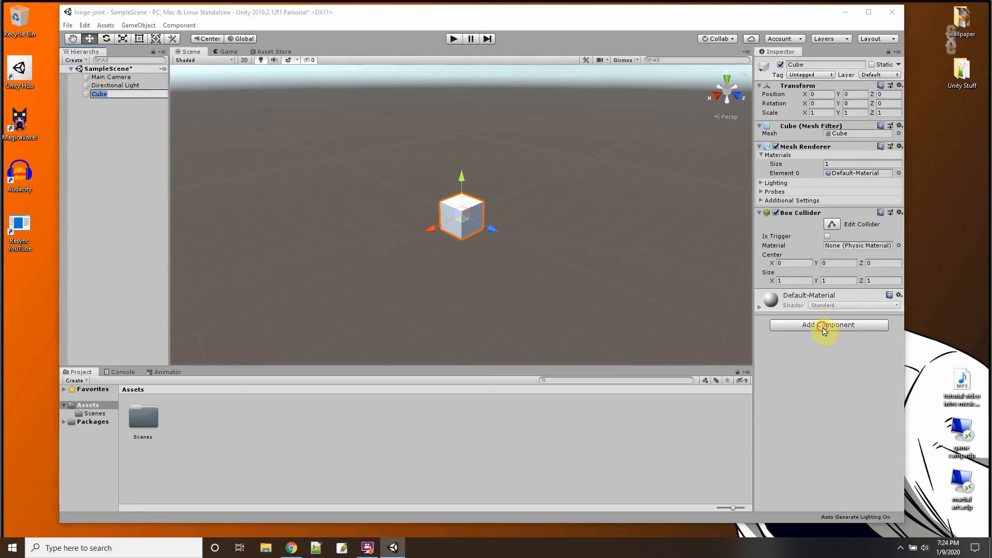
pyautogui.click(827, 324)
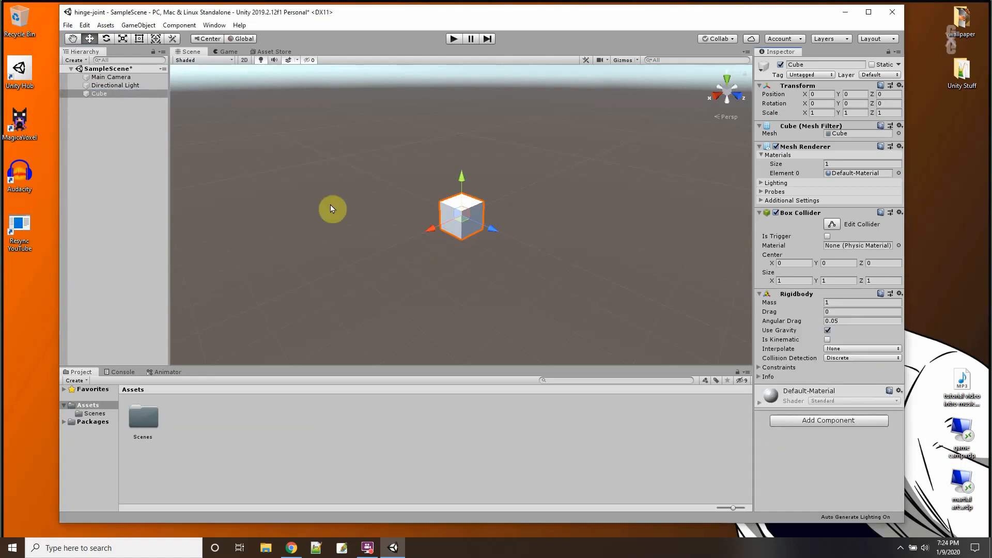
pyautogui.rightClick(107, 68)
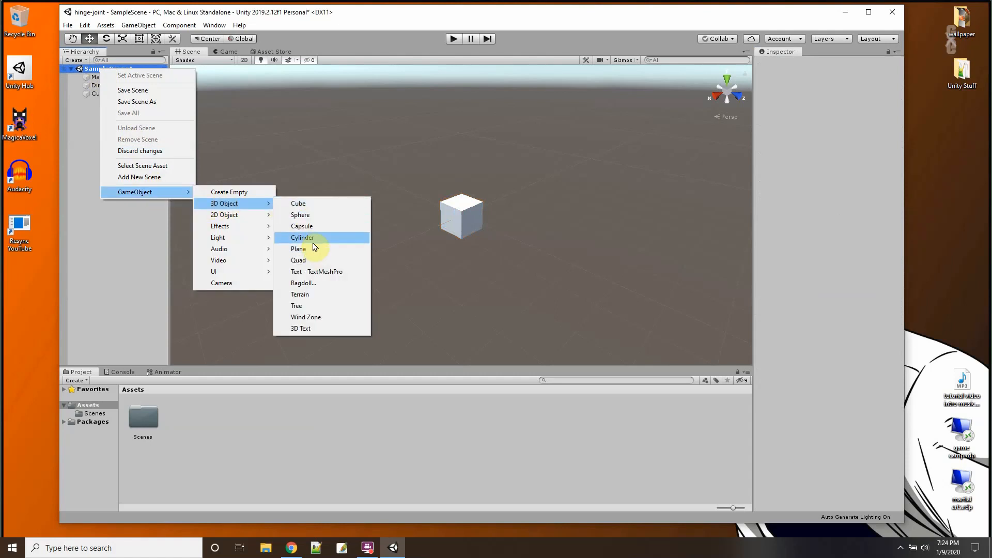
# Step: Add a Plane below the cube and select the cube to raise it above the plane
pyautogui.click(298, 249)
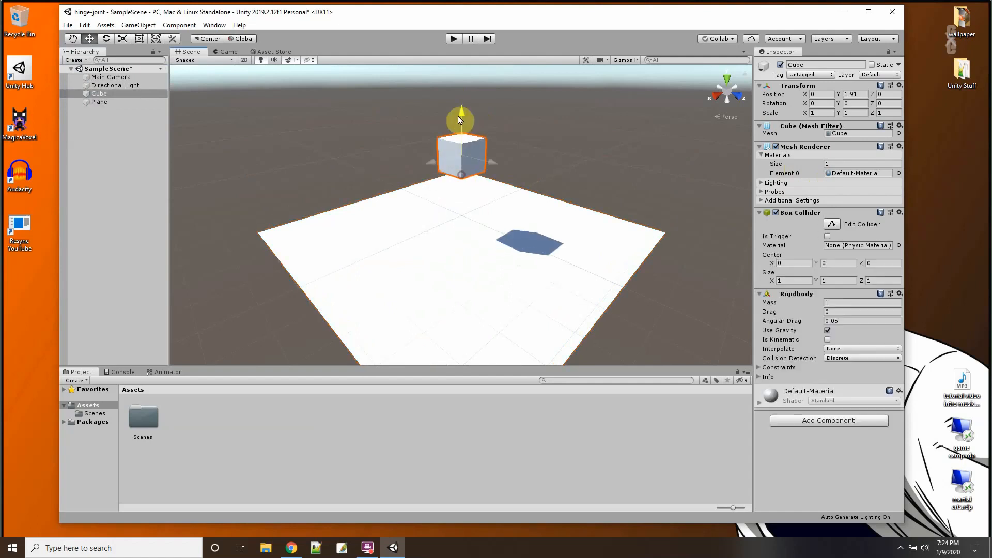
pyautogui.click(99, 102)
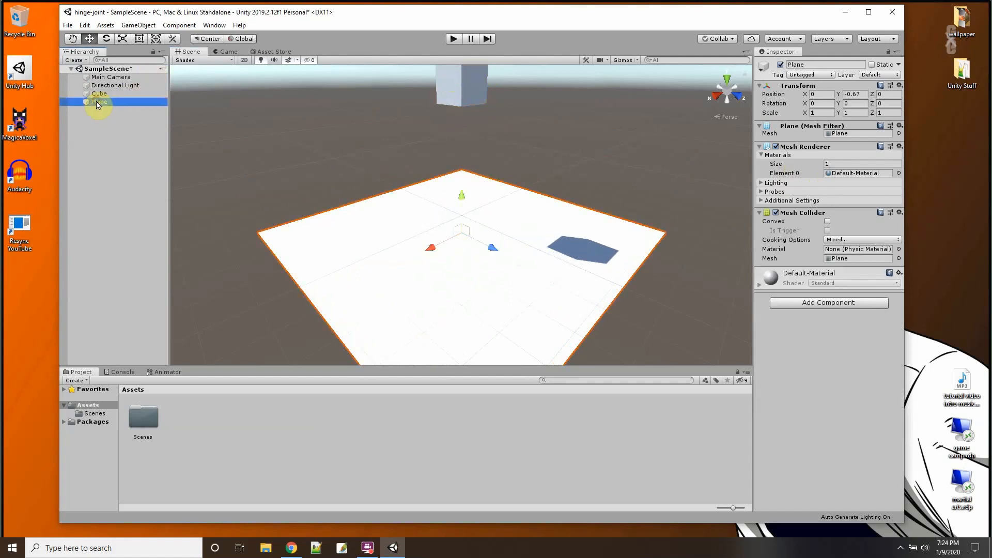
pyautogui.click(99, 93)
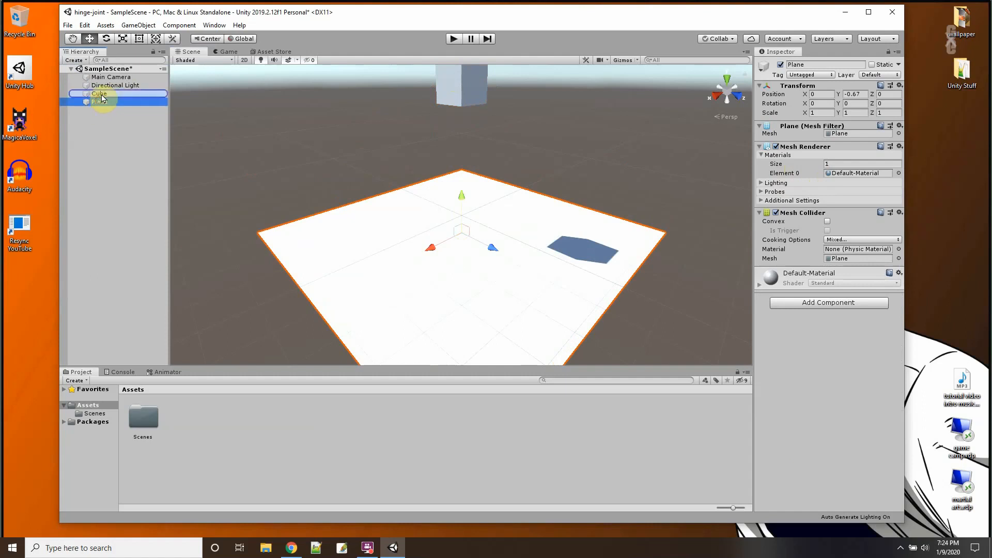
pyautogui.click(99, 102)
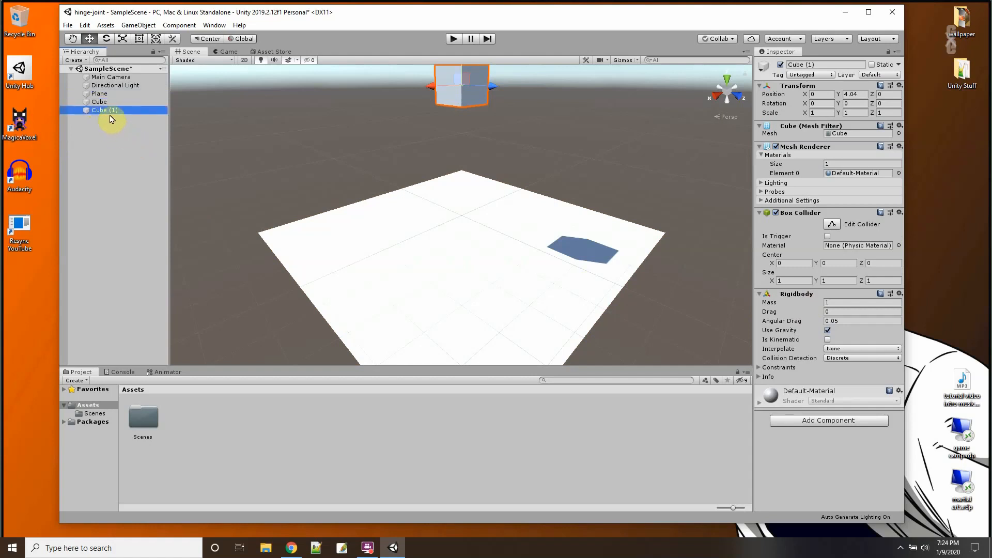
# Step: Duplicate the cube and stack the two cubes vertically above the plane
pyautogui.click(99, 103)
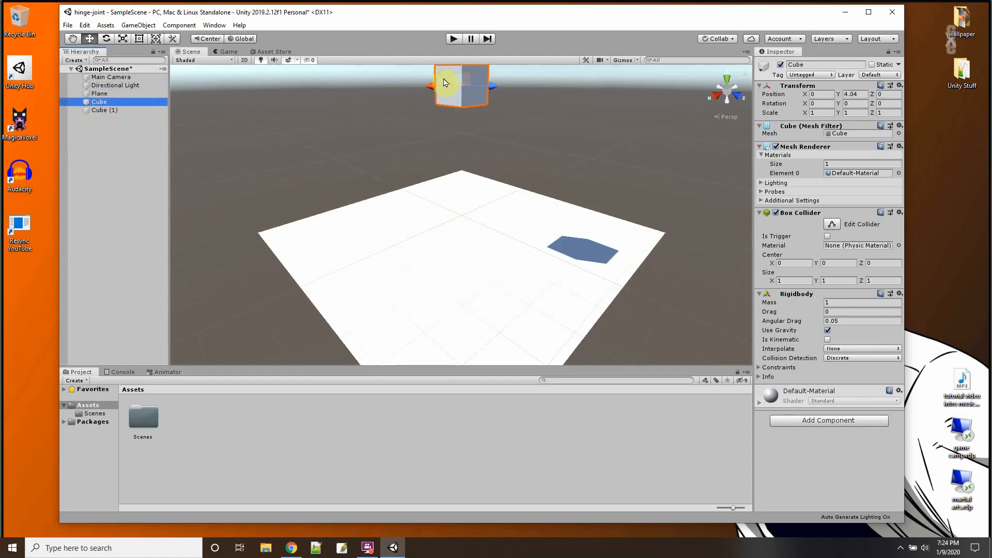
pyautogui.click(103, 111)
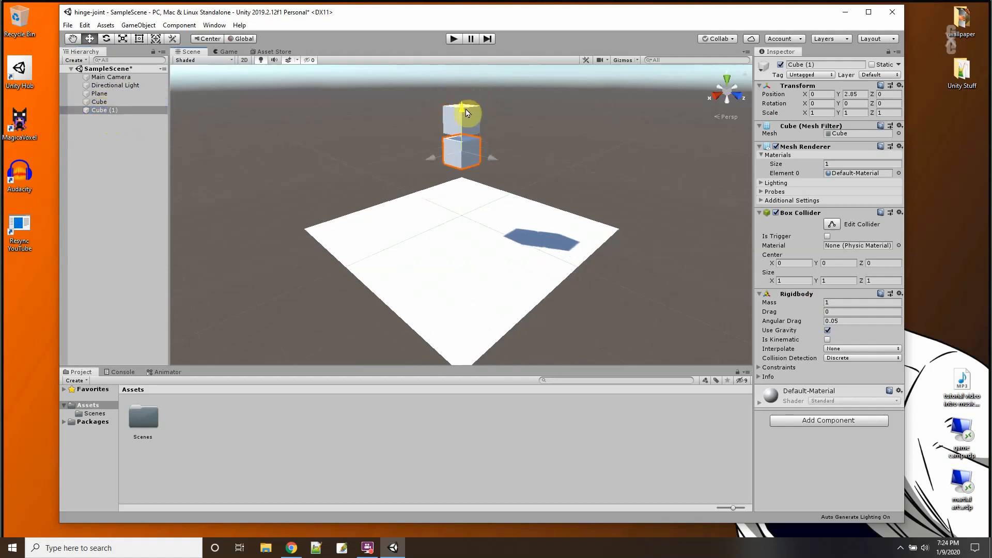
pyautogui.click(99, 102)
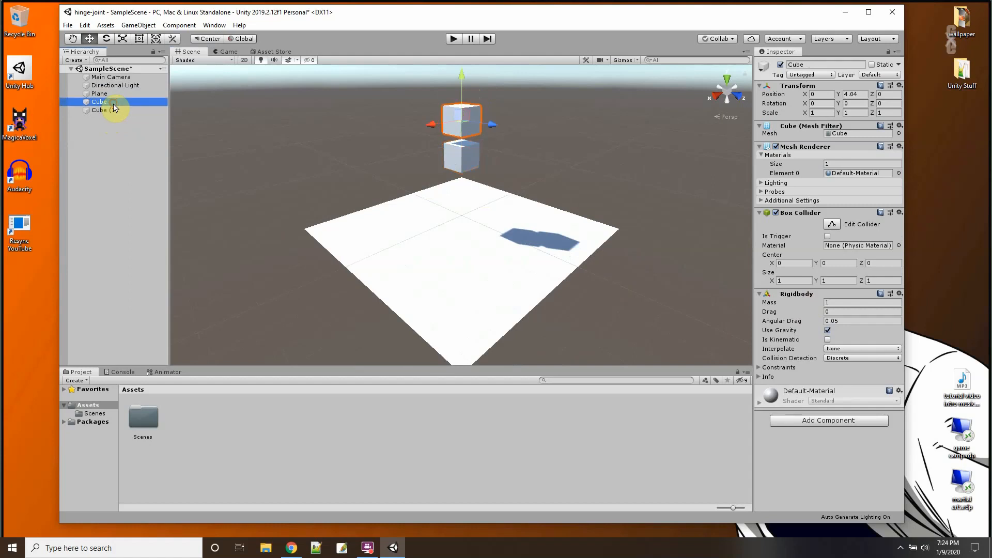
pyautogui.click(827, 421)
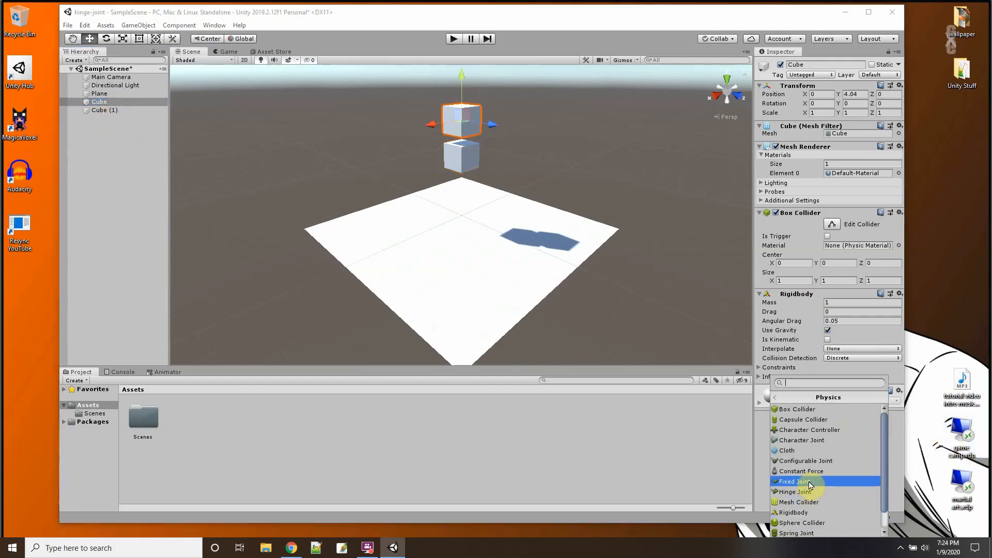
pyautogui.moveTo(794, 492)
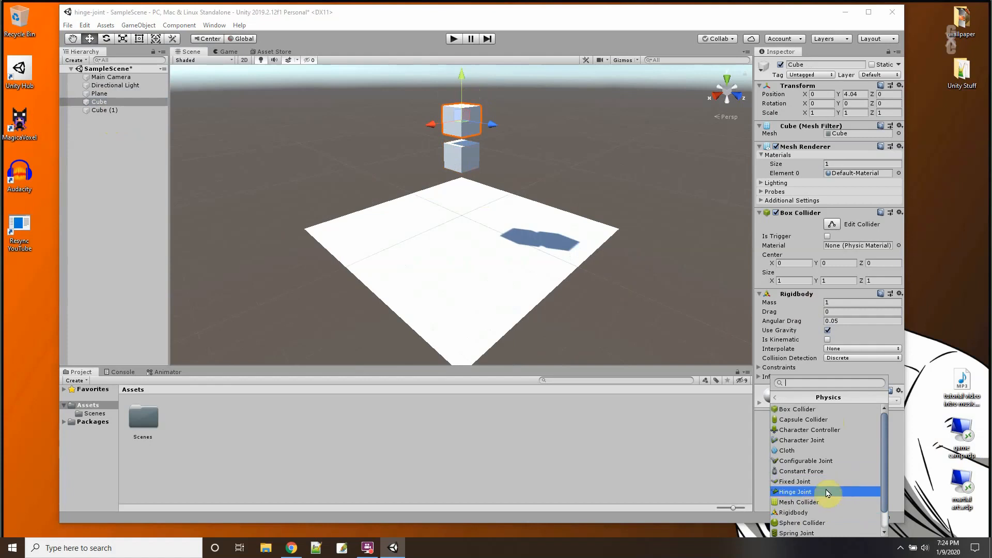
# Step: Add a Hinge Joint to the top cube with Connected Body set to Cube (1)
pyautogui.click(794, 491)
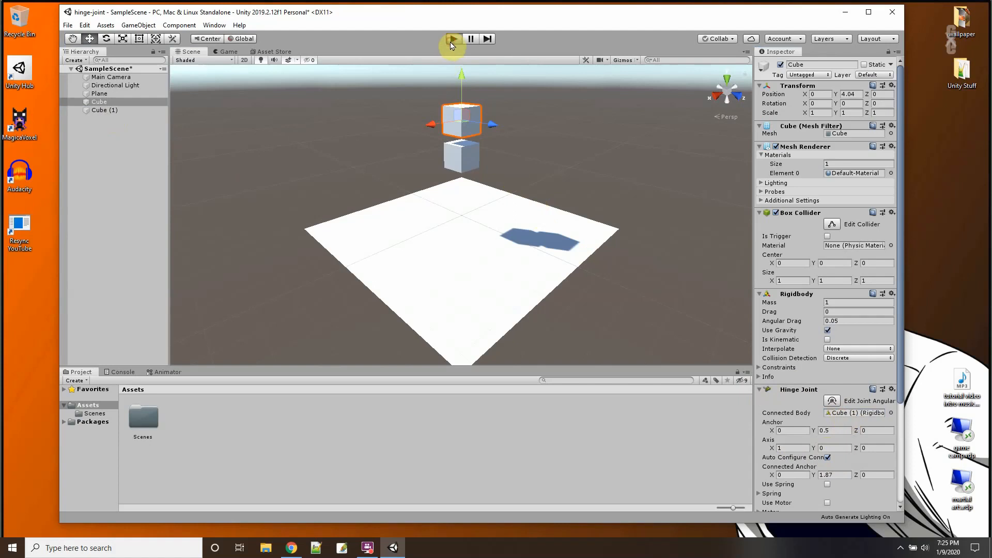
pyautogui.click(453, 38)
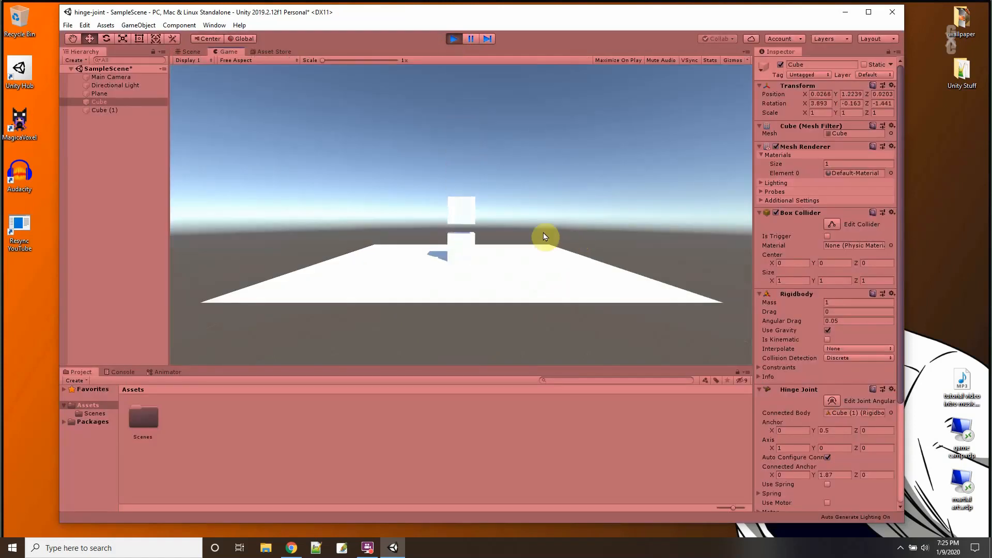
pyautogui.click(190, 51)
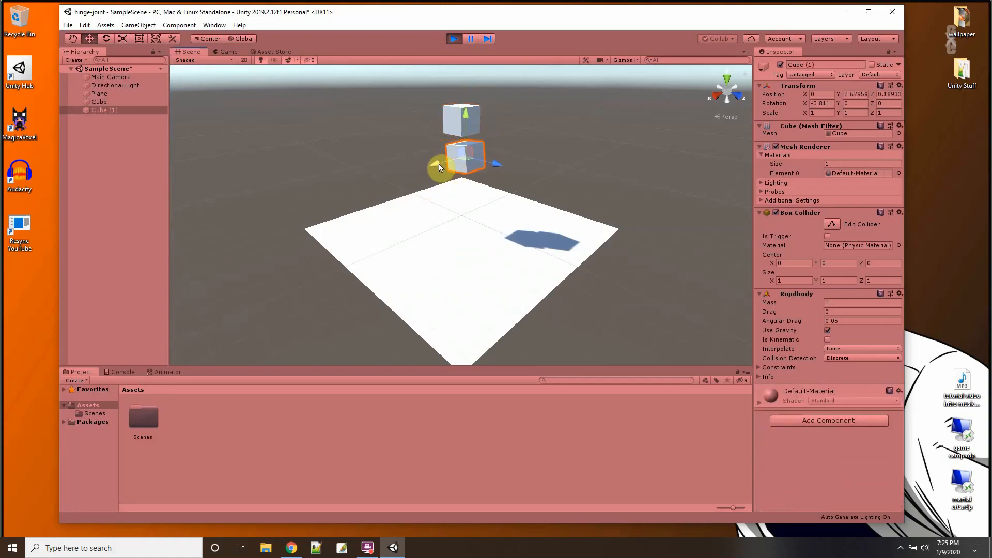
pyautogui.moveTo(440, 167); pyautogui.dragTo(490, 165)
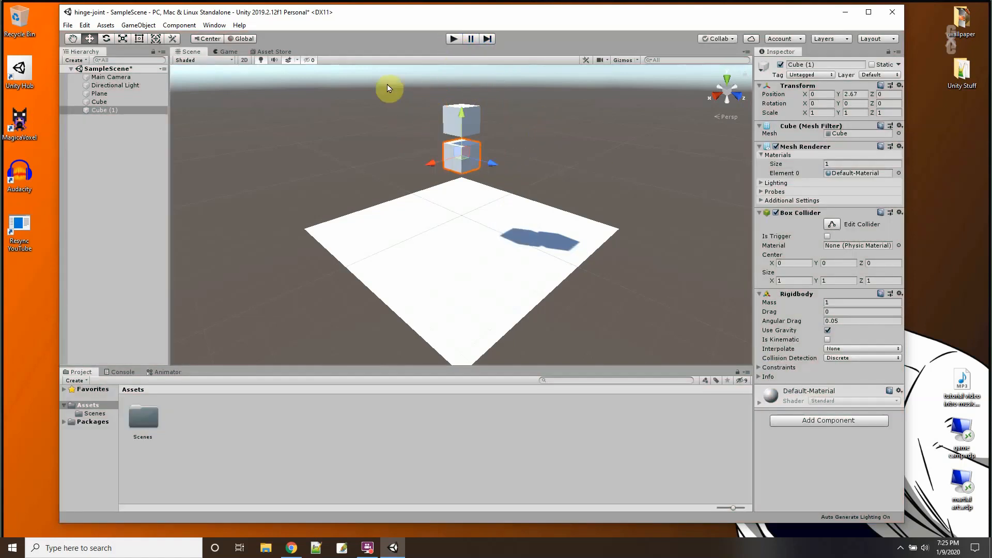
# Step: Add a Hinge Joint to the middle Cube (1) connected to the bottom Cube (2), then start the test run
pyautogui.click(100, 110)
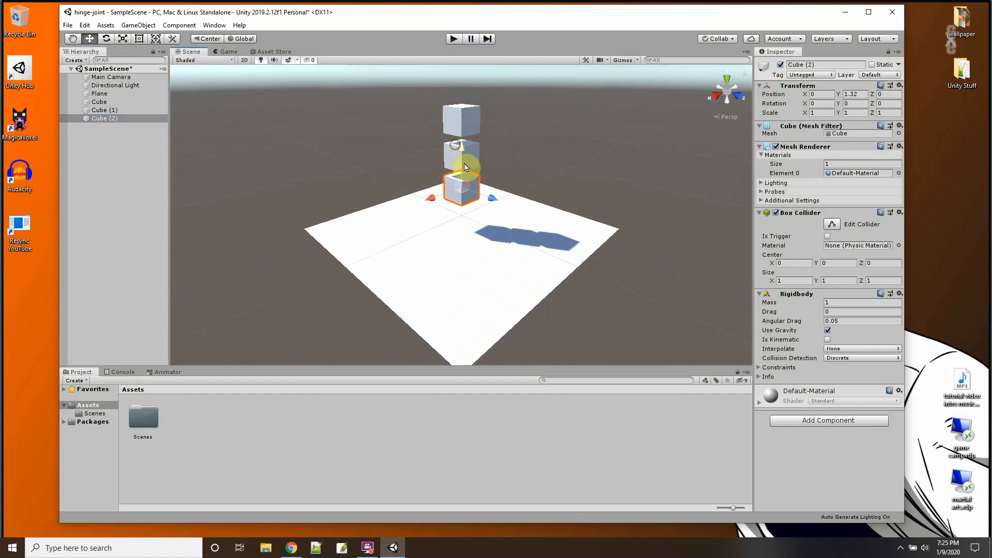
pyautogui.click(104, 110)
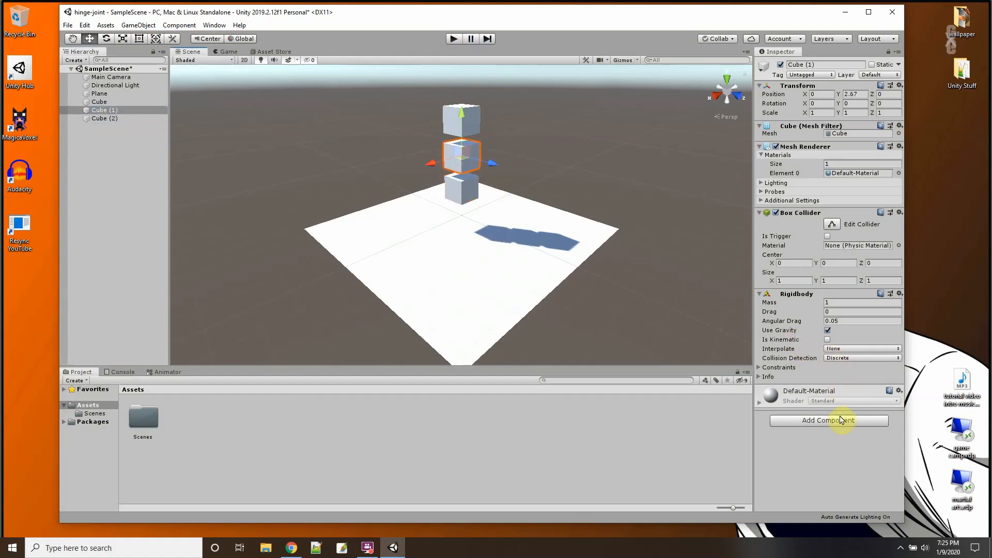
pyautogui.click(827, 421)
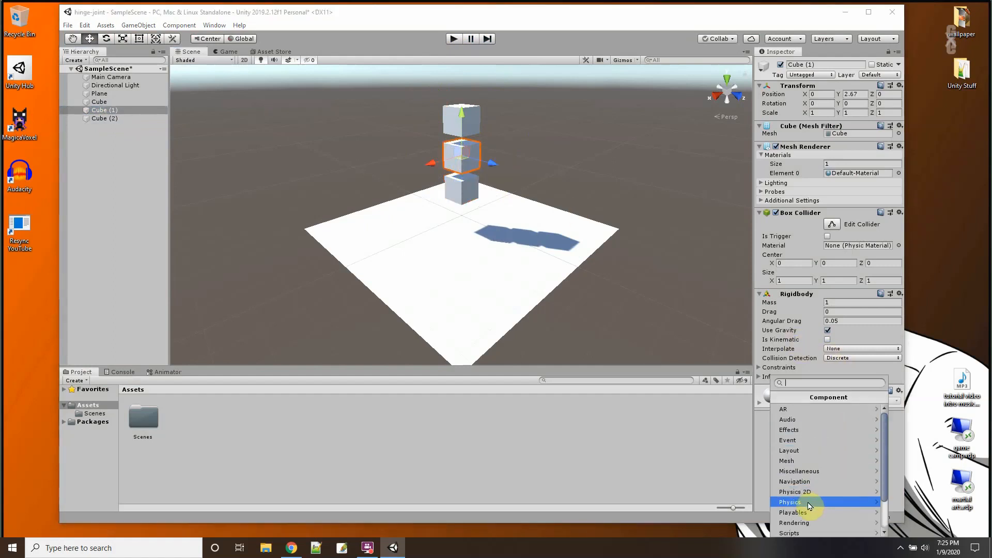
pyautogui.click(788, 502)
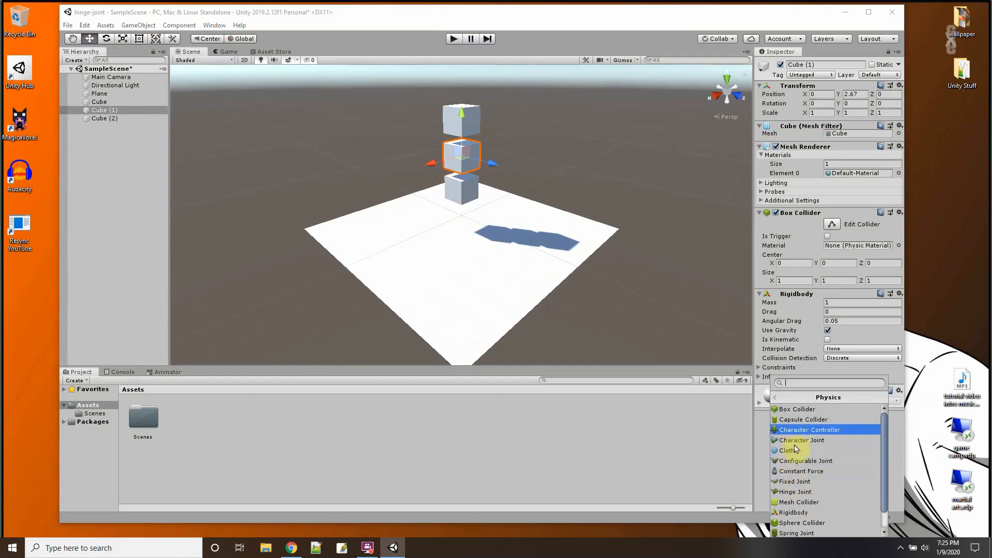
pyautogui.click(795, 491)
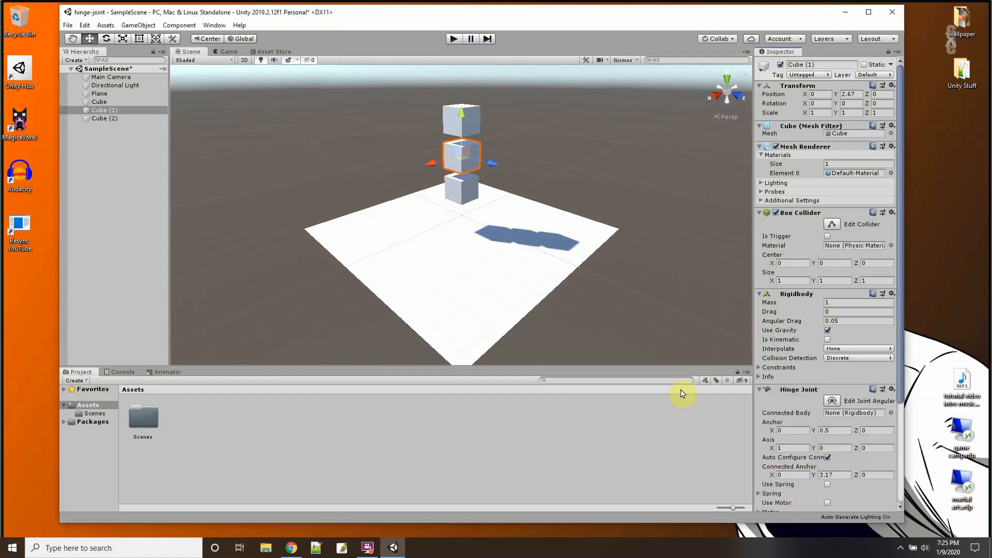
pyautogui.click(105, 118)
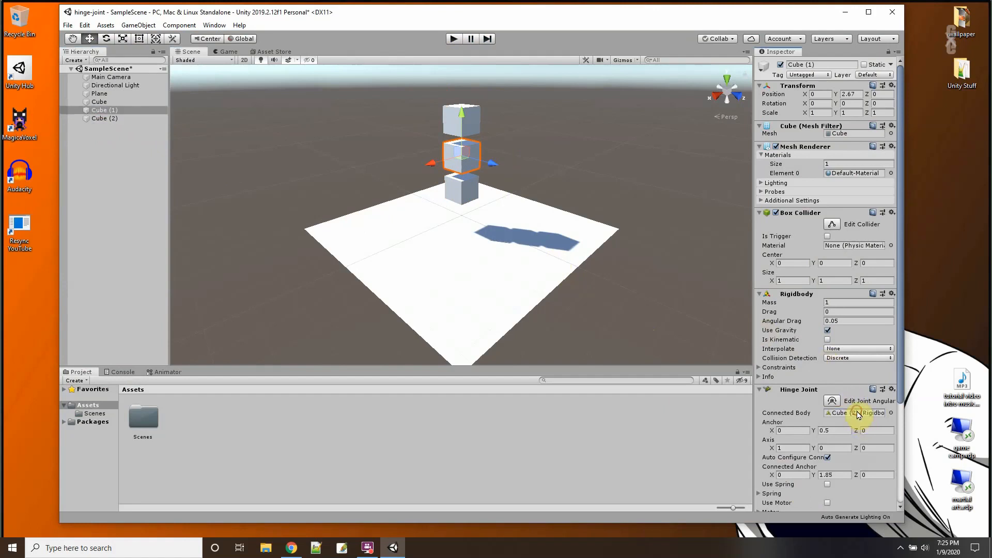
pyautogui.click(452, 38)
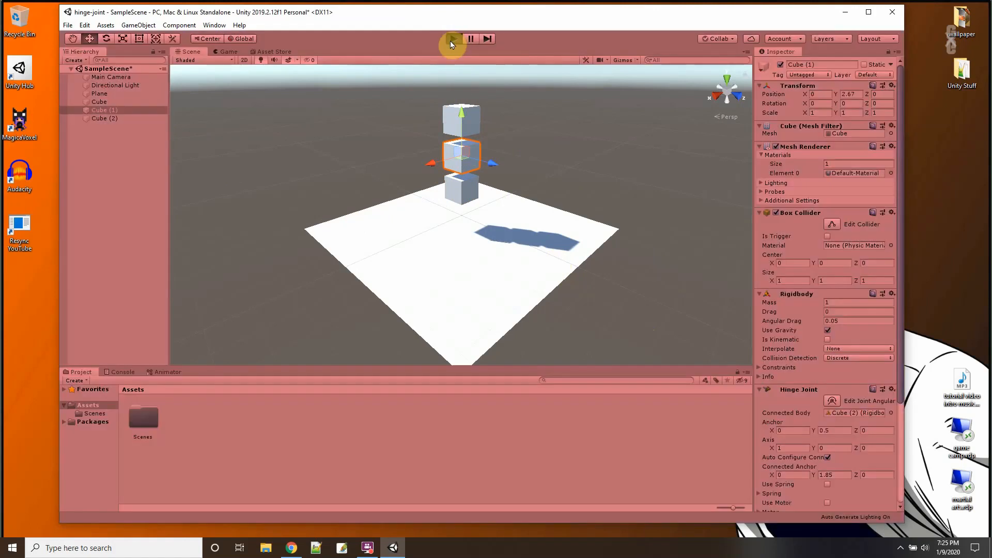
pyautogui.click(452, 38)
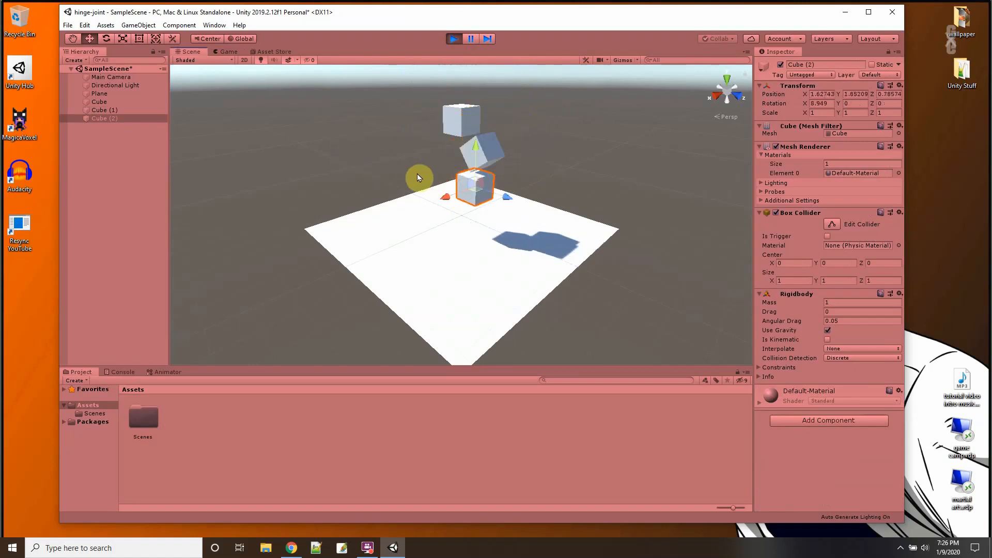
pyautogui.click(453, 38)
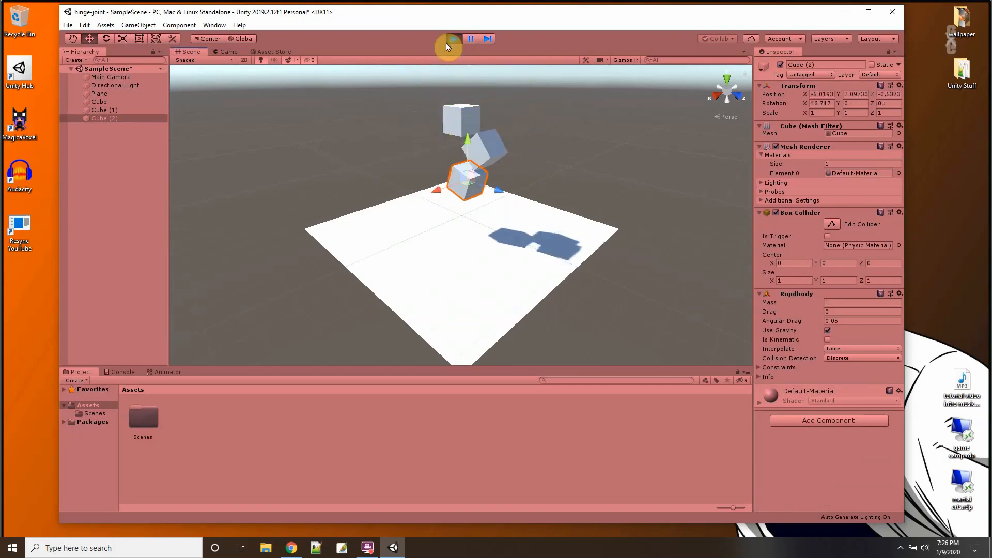
pyautogui.click(452, 38)
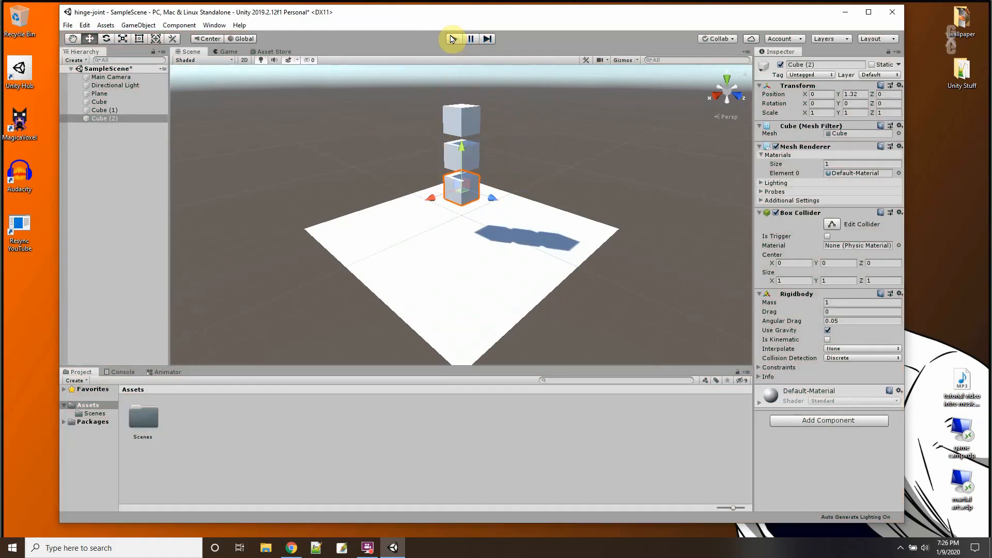